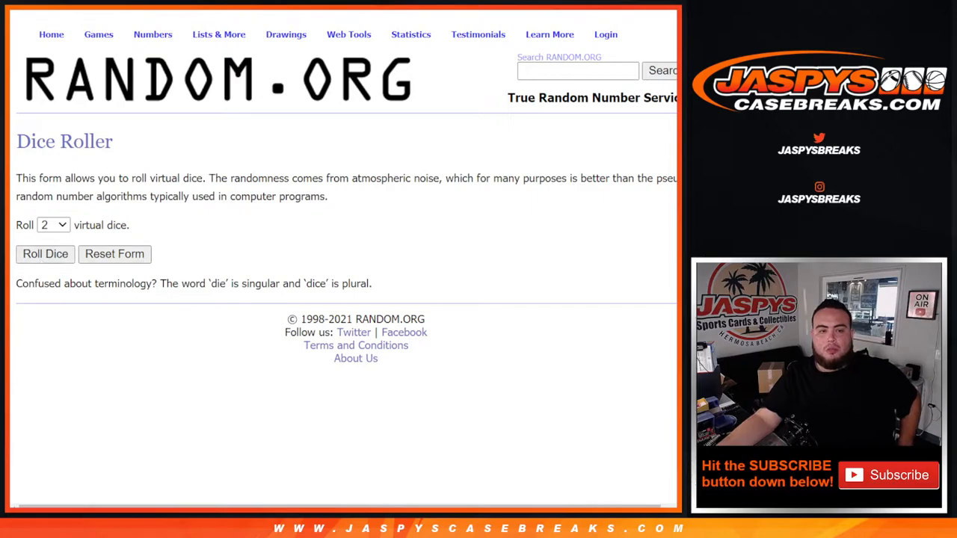
- Open RANDOM.ORG's List Randomizer form holding the ten participant names
{"action": "left_click", "coordinate": [45, 254]}
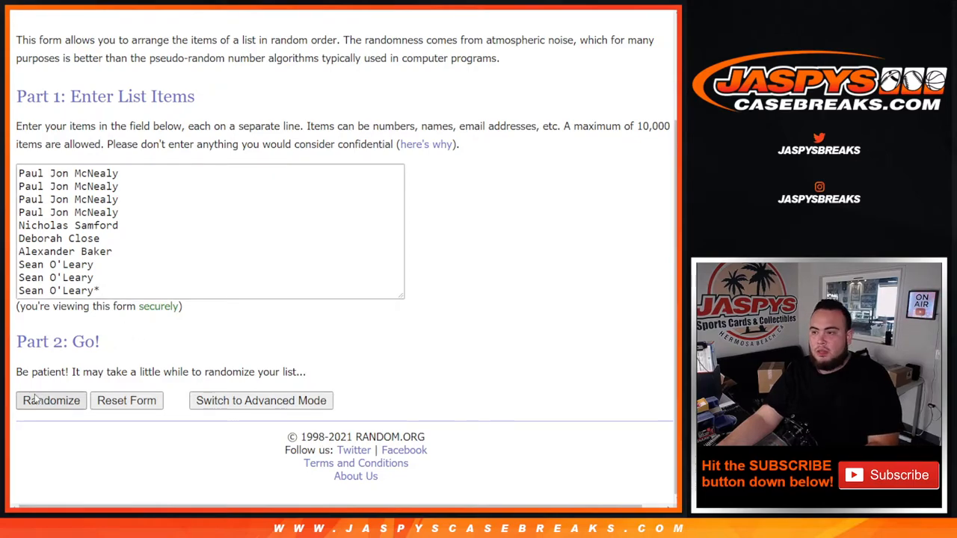
- Shuffle the ten names repeatedly with Randomize and Again!, then highlight the shuffle count
{"action": "left_click", "coordinate": [51, 401]}
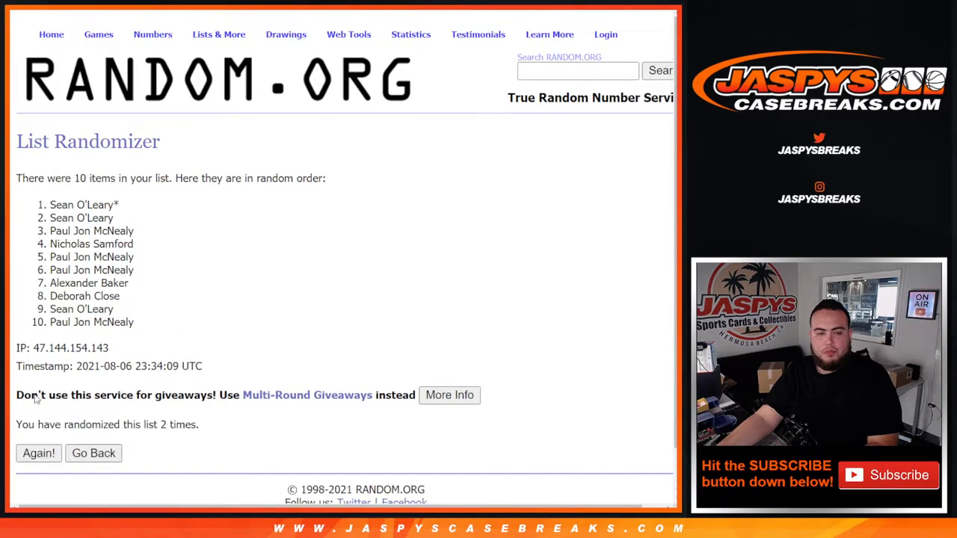
{"action": "left_click", "coordinate": [38, 454]}
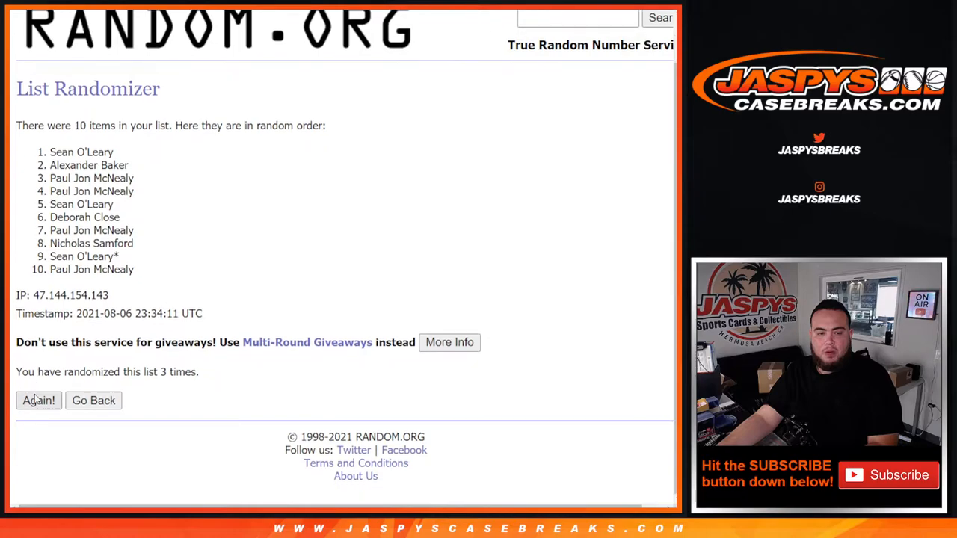
{"action": "left_click", "coordinate": [38, 400]}
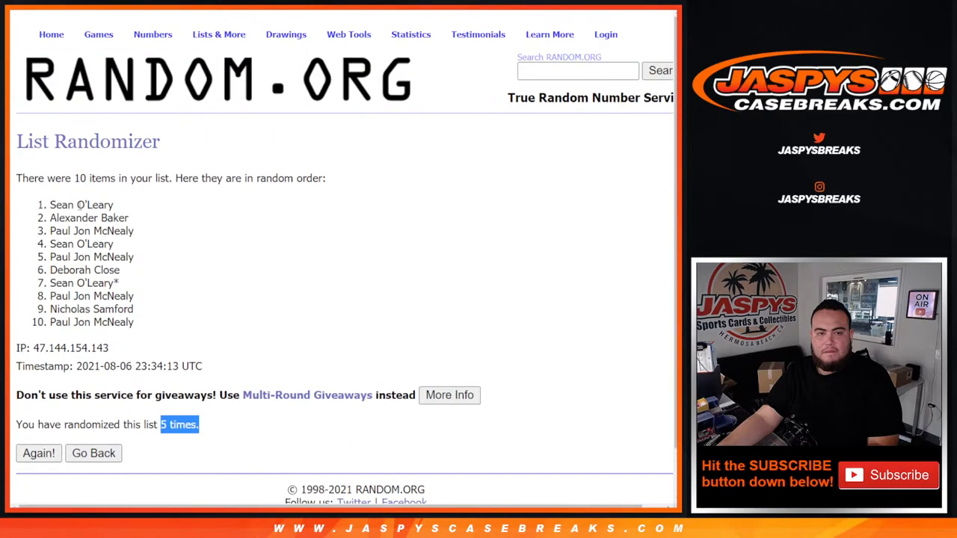
{"action": "left_click_drag", "start_coordinate": [50, 205], "coordinate": [135, 322]}
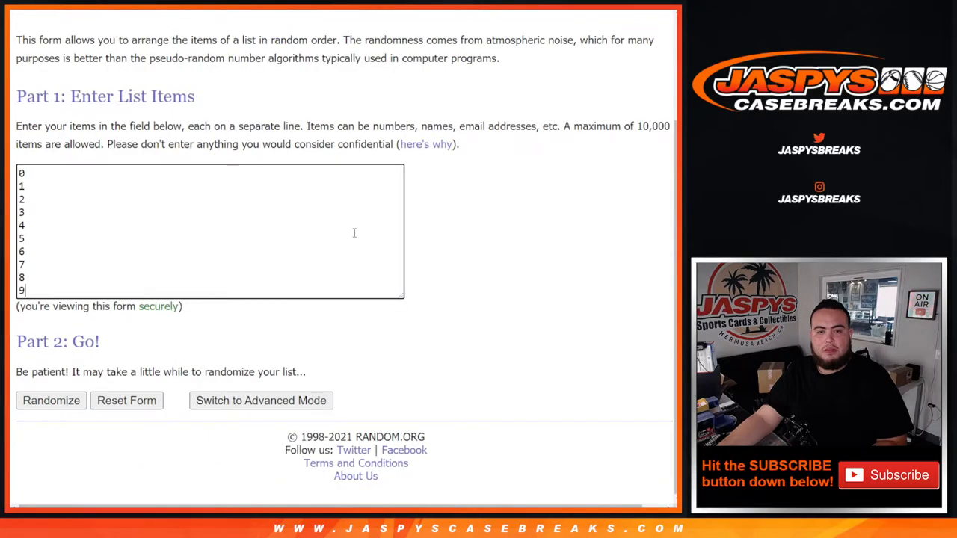
- Shuffle numbers 0–9 into order 4, 0, 6, 9, 8, 1, 7, 3, 2, 5 and highlight the count
{"action": "left_click", "coordinate": [51, 401]}
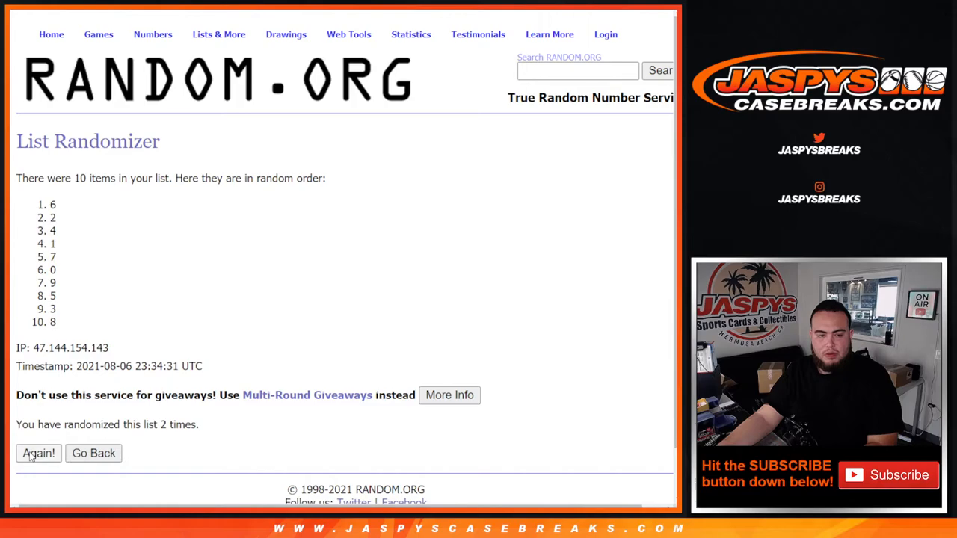
{"action": "left_click", "coordinate": [38, 453]}
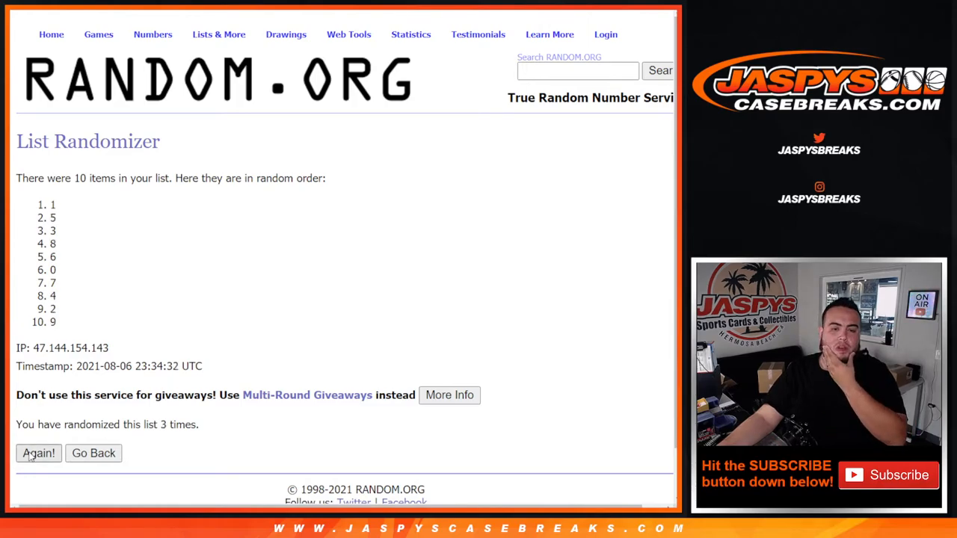
{"action": "left_click", "coordinate": [38, 453]}
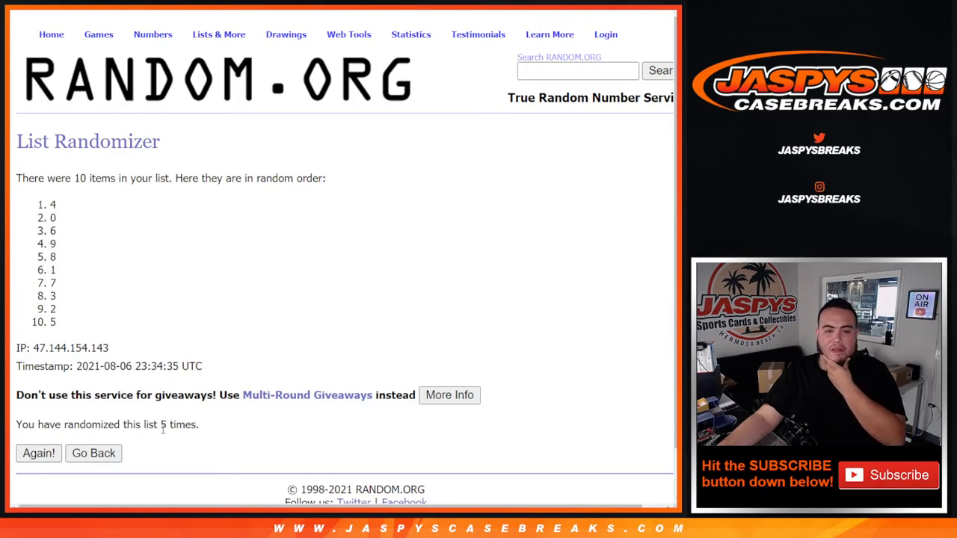
{"action": "double_click", "coordinate": [168, 424]}
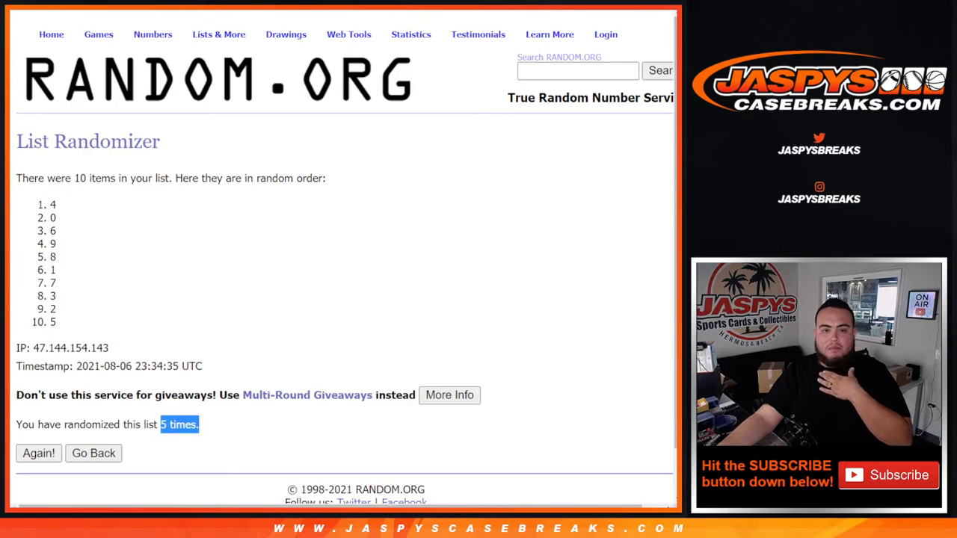
{"action": "left_click_drag", "start_coordinate": [54, 204], "coordinate": [56, 323]}
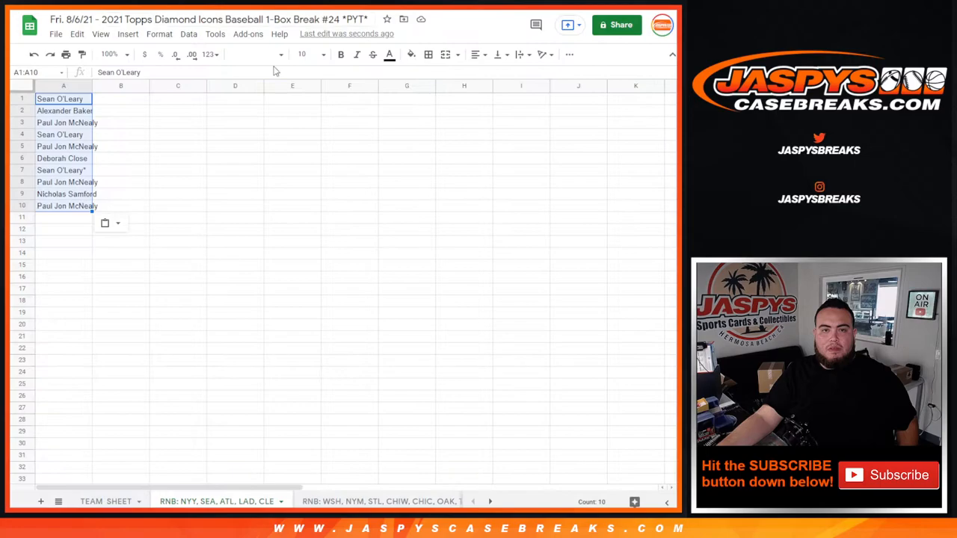
- Fill columns A and B with shuffled names and numbers, then review rows 4, 5, 6, 8, 10
{"action": "left_click", "coordinate": [121, 99]}
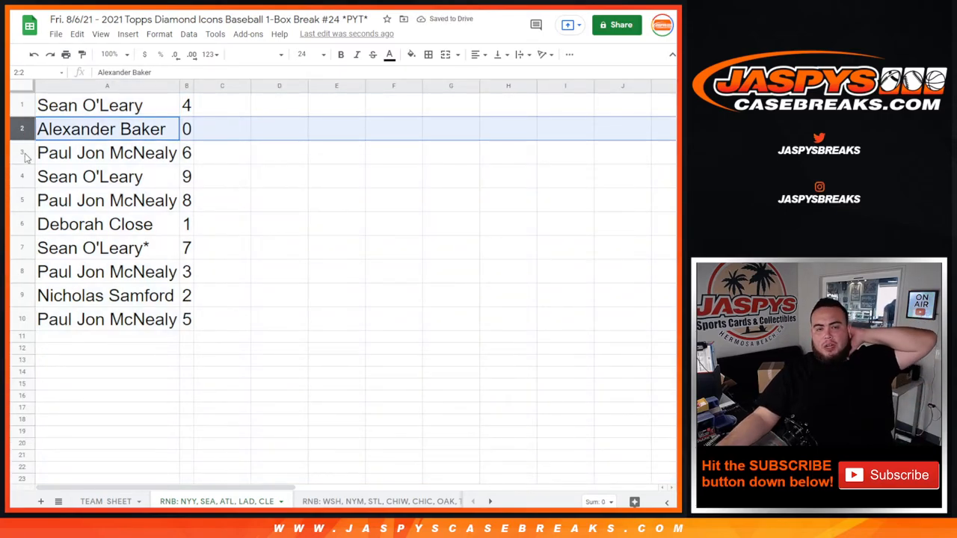
{"action": "left_click", "coordinate": [90, 176]}
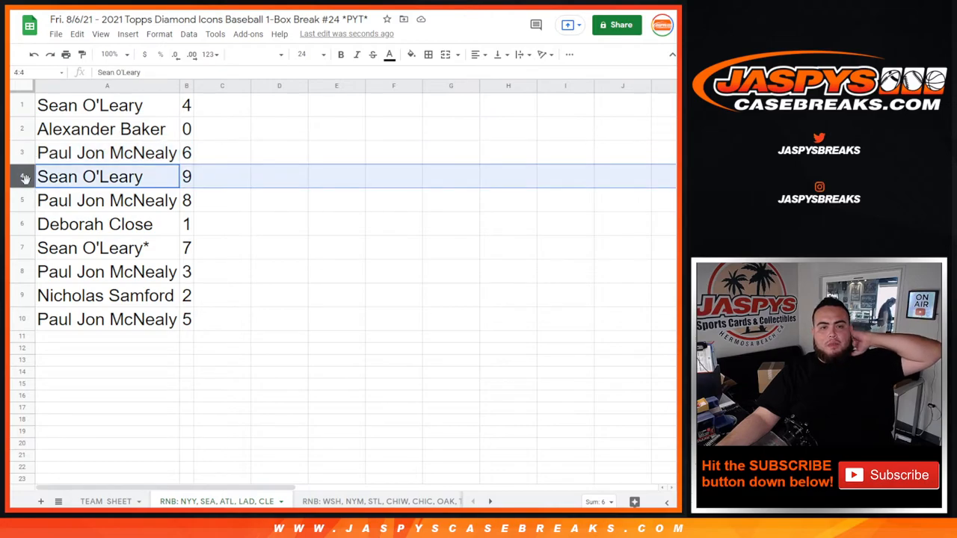
{"action": "left_click", "coordinate": [105, 200]}
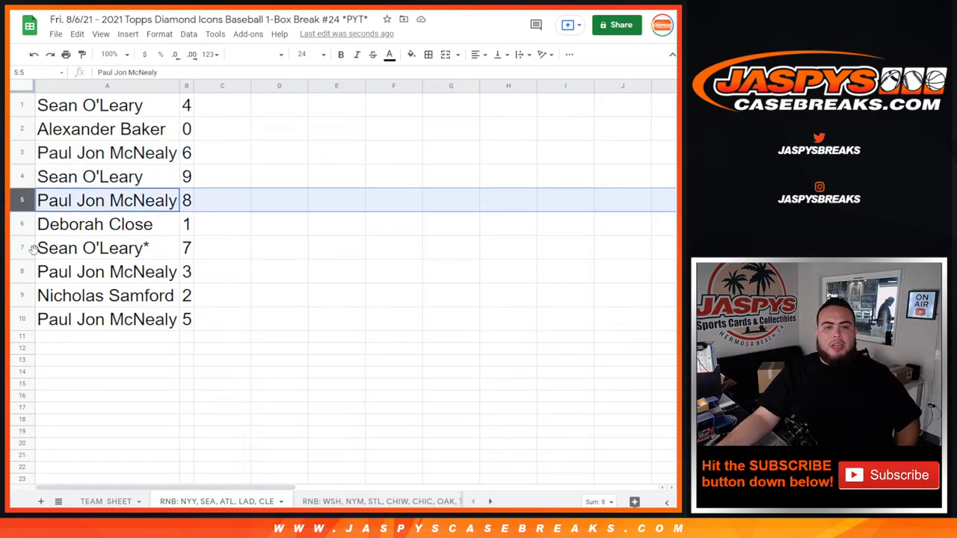
{"action": "left_click", "coordinate": [95, 223]}
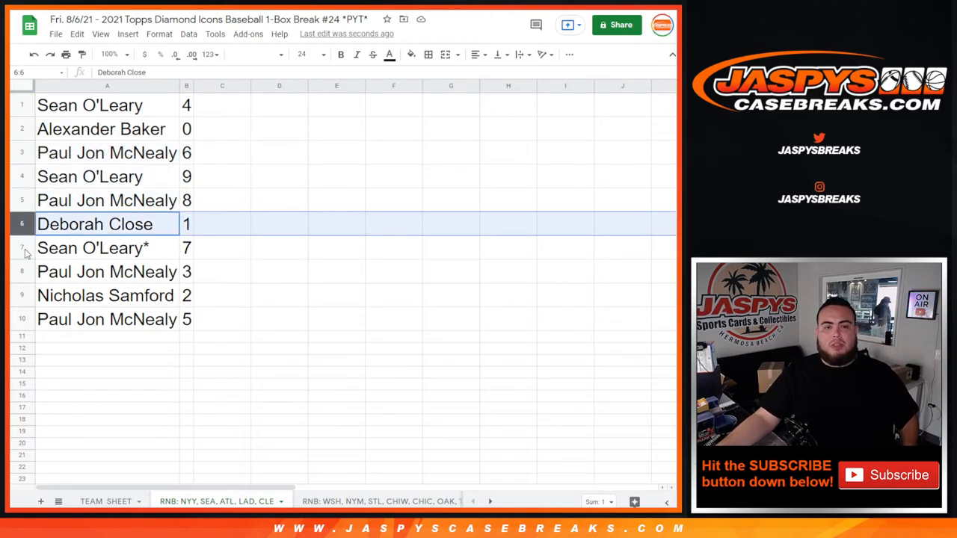
{"action": "left_click", "coordinate": [107, 271]}
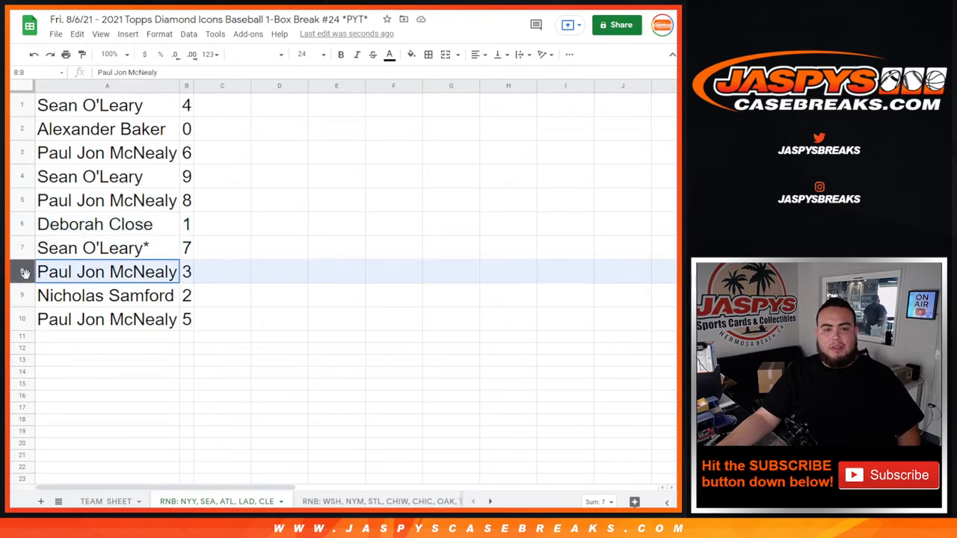
{"action": "left_click", "coordinate": [105, 296]}
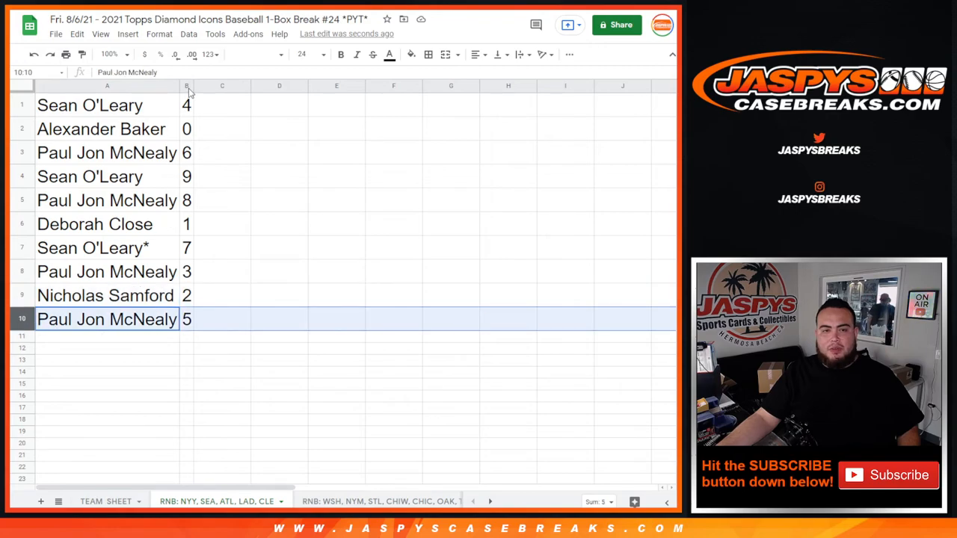
- Sort the sheet by column B ascending, center the names, and show the print preview
{"action": "right_click", "coordinate": [186, 85]}
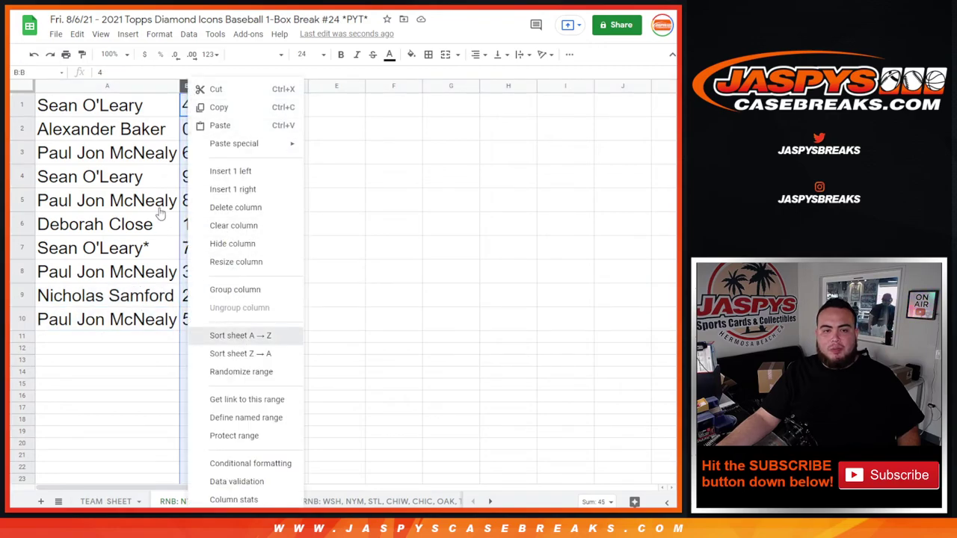
{"action": "left_click", "coordinate": [239, 336]}
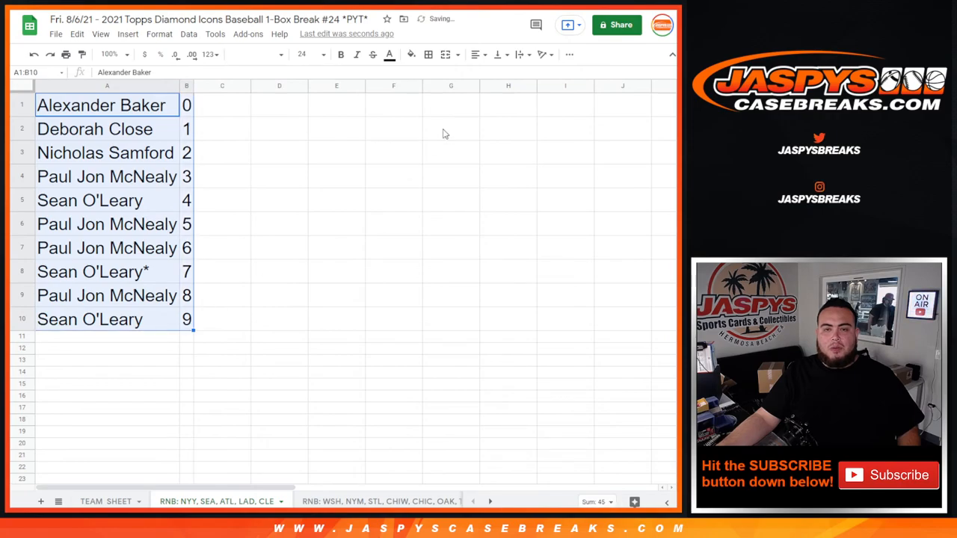
{"action": "left_click", "coordinate": [473, 54]}
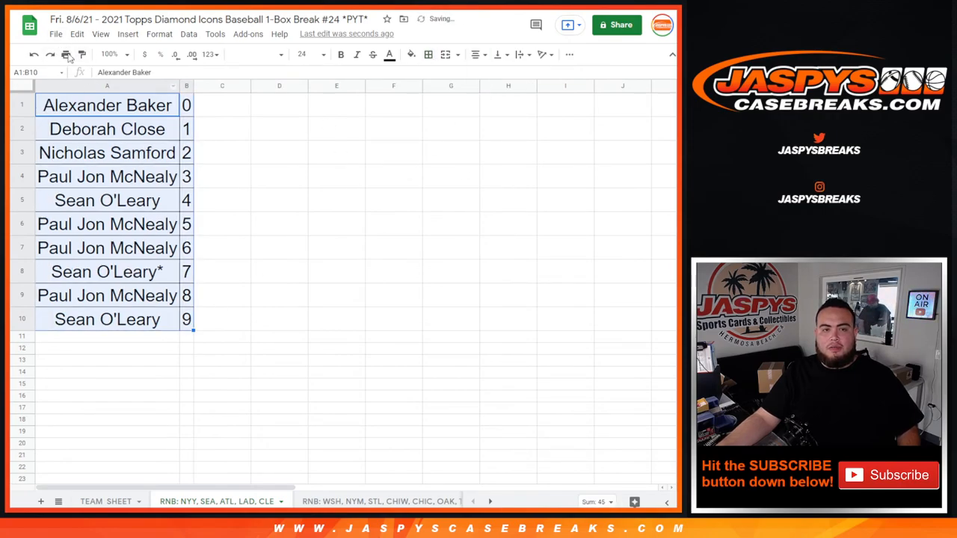
{"action": "left_click", "coordinate": [67, 54]}
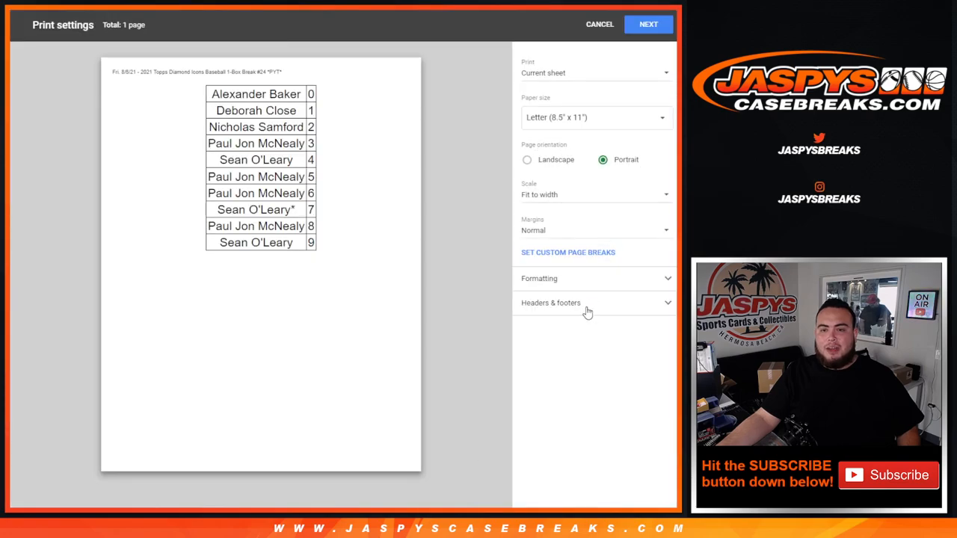